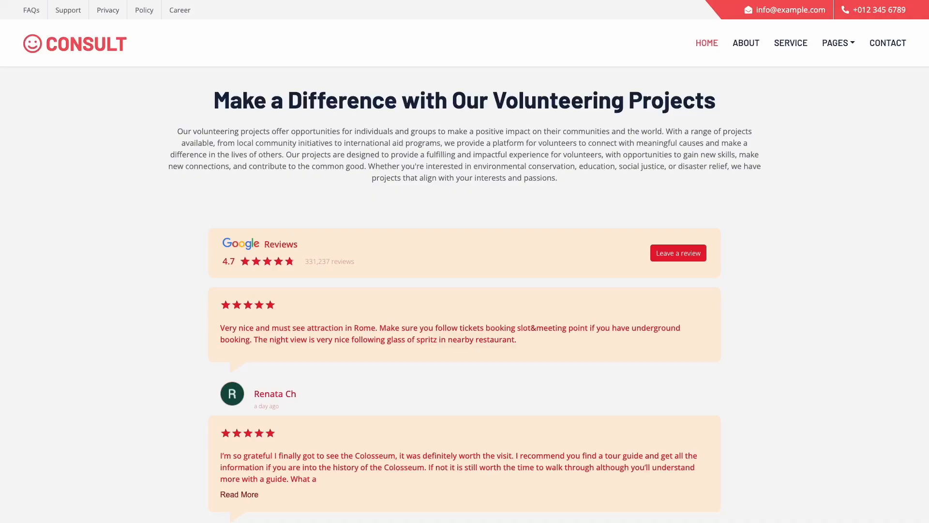
{"action": "mouse_move", "coordinate": [678, 253]}
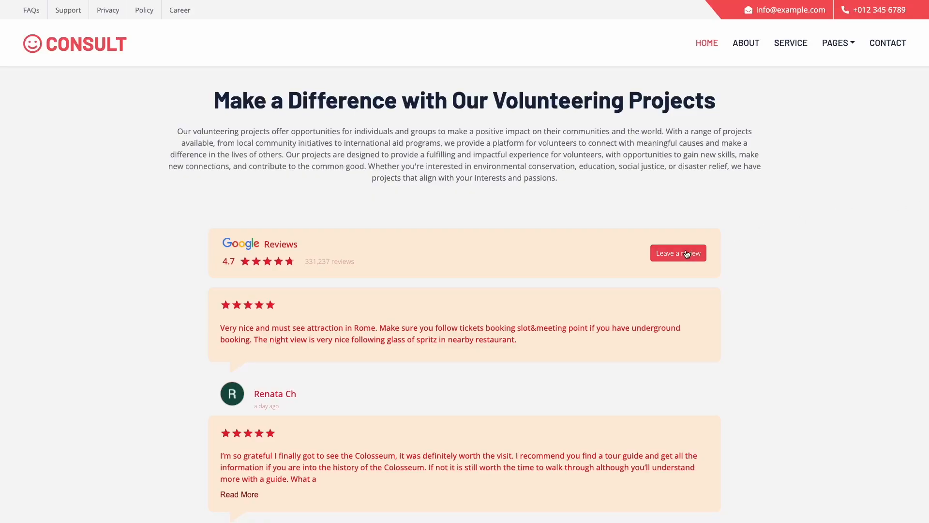
Scroll through the consulting and protein example sites showing Google Reviews widget demos.
{"action": "scroll", "scroll_direction": "down", "scroll_amount": 3}
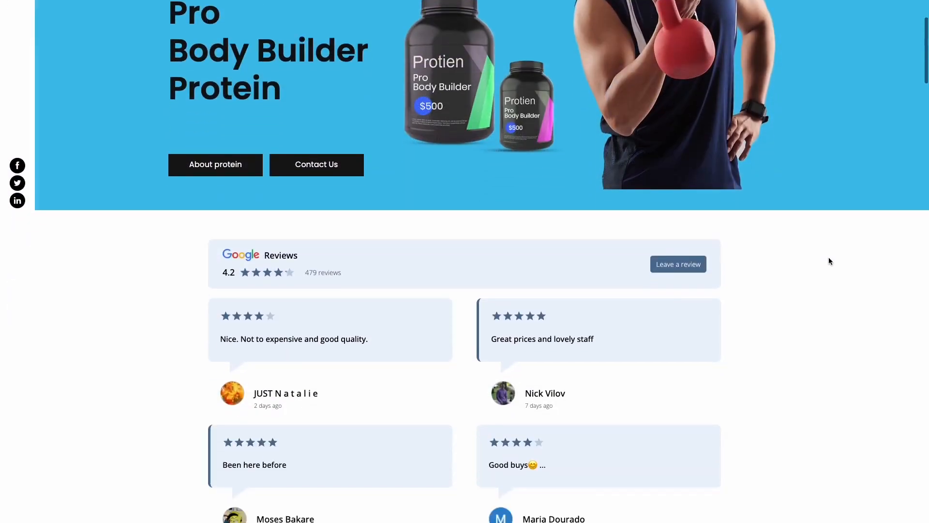
{"action": "scroll", "scroll_direction": "down", "scroll_amount": 3}
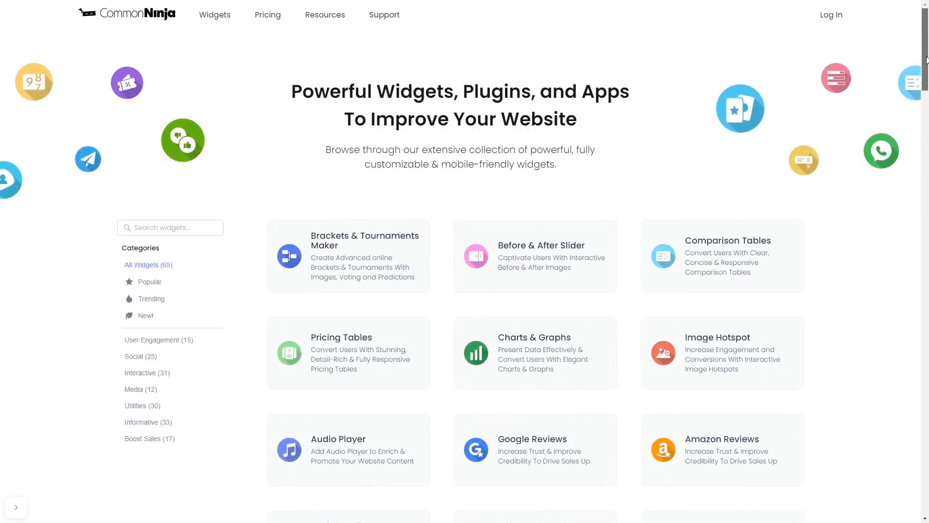
Scroll the widget catalog and open the Google Reviews widget card.
{"action": "scroll", "scroll_direction": "down", "scroll_amount": 3}
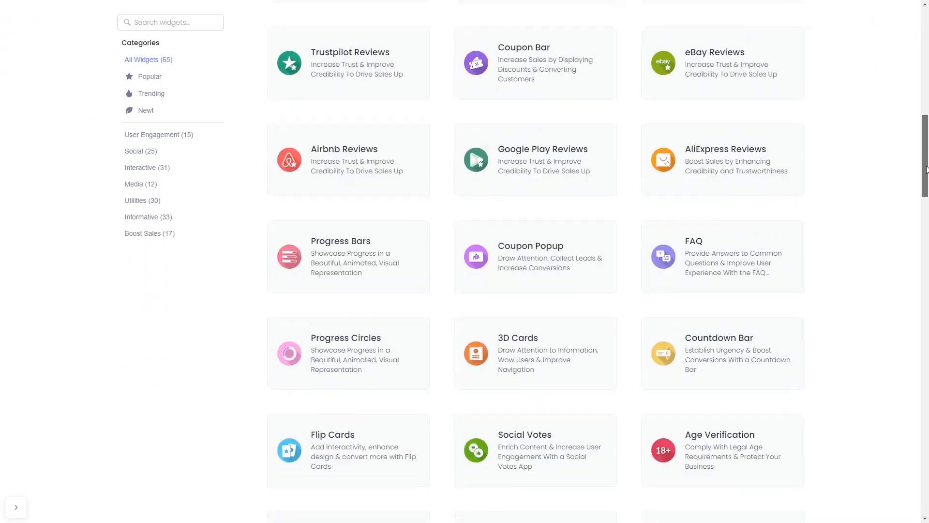
{"action": "left_click", "coordinate": [535, 160]}
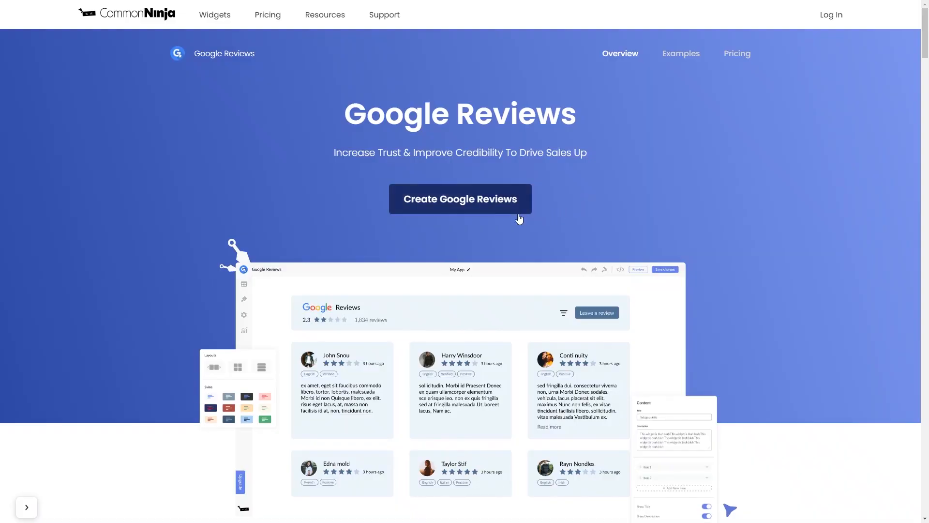
{"action": "mouse_move", "coordinate": [500, 209]}
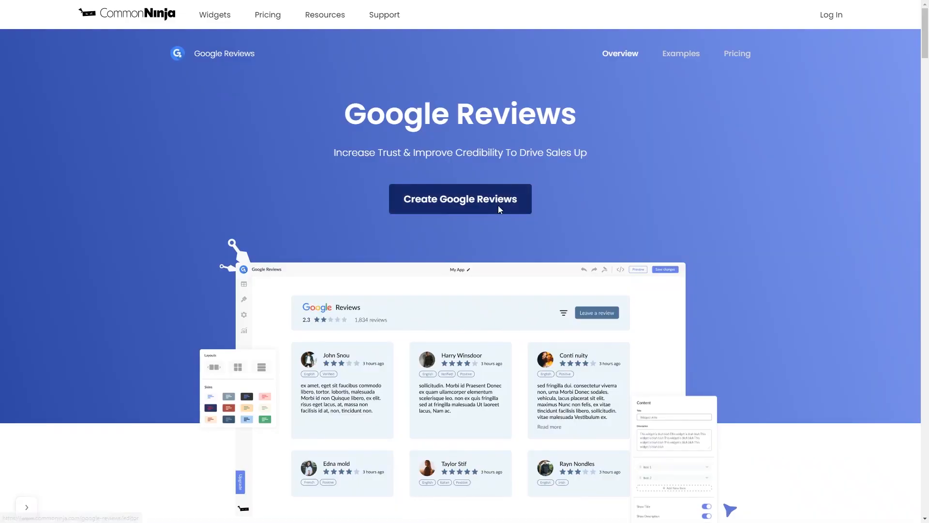
Create a Google Reviews widget, search 'ny gym' and select GYM NYC on Mulberry St.
{"action": "left_click", "coordinate": [459, 198]}
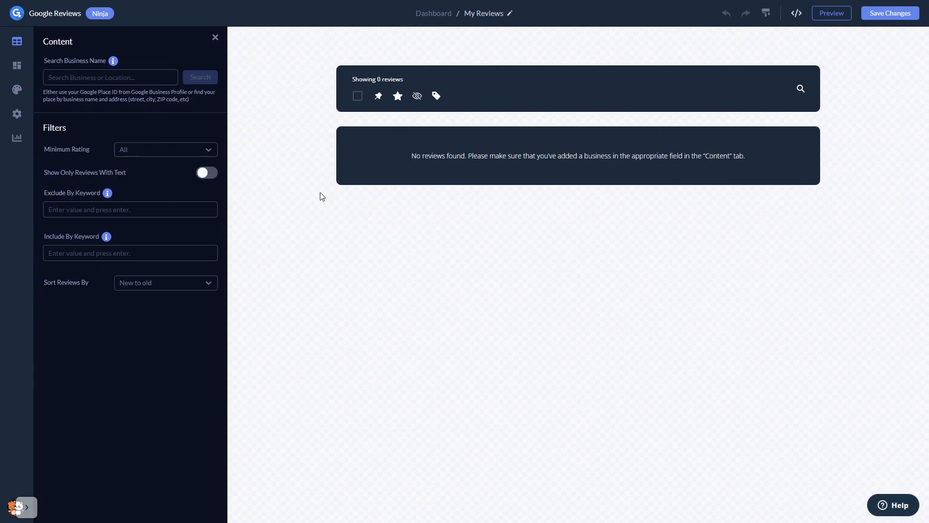
{"action": "left_click", "coordinate": [109, 77]}
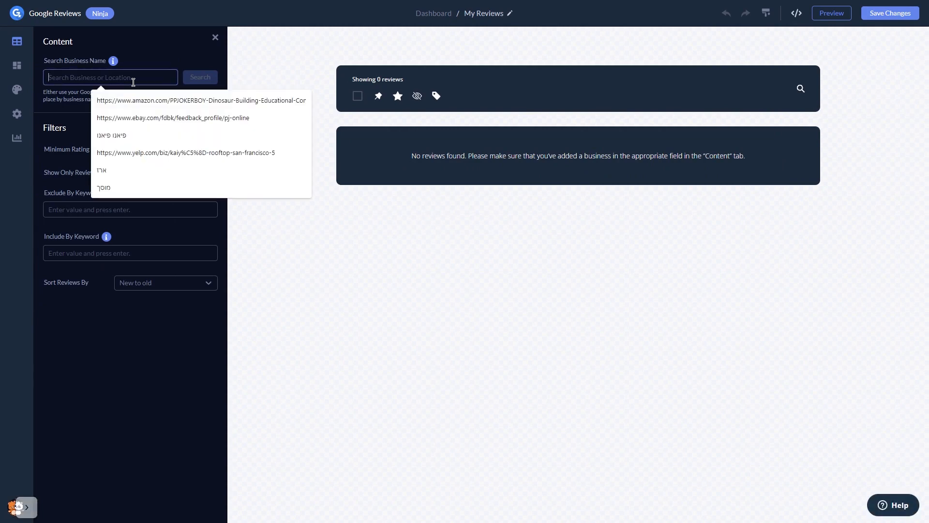
{"action": "type", "text": "ny gym"}
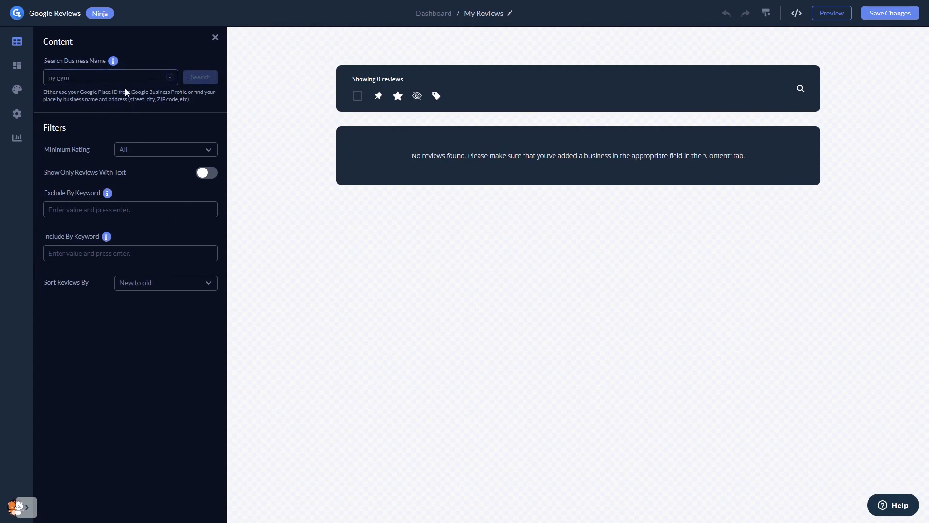
{"action": "left_click", "coordinate": [200, 77]}
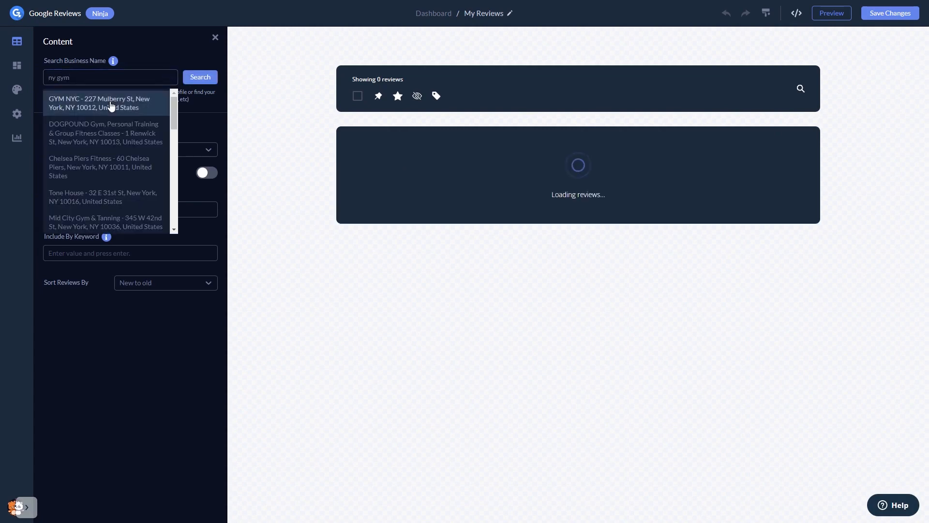
{"action": "mouse_move", "coordinate": [227, 163]}
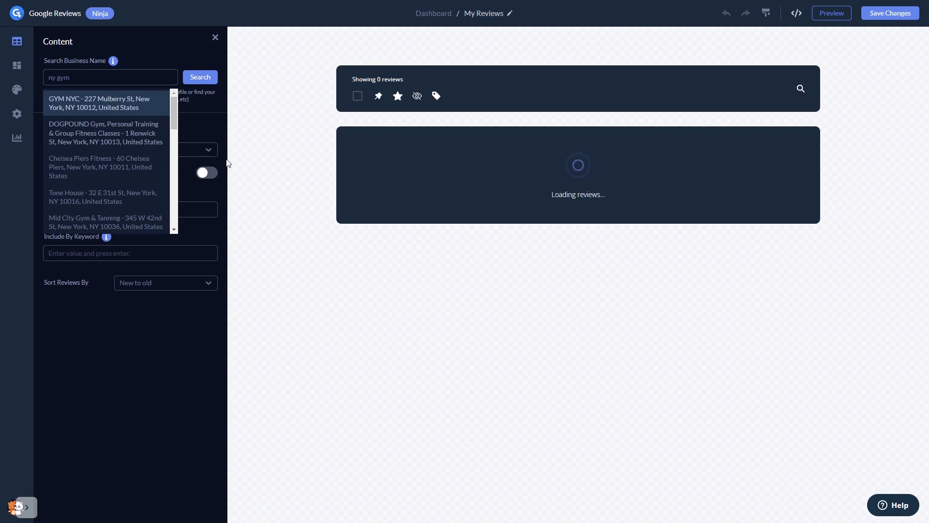
{"action": "left_click", "coordinate": [106, 103]}
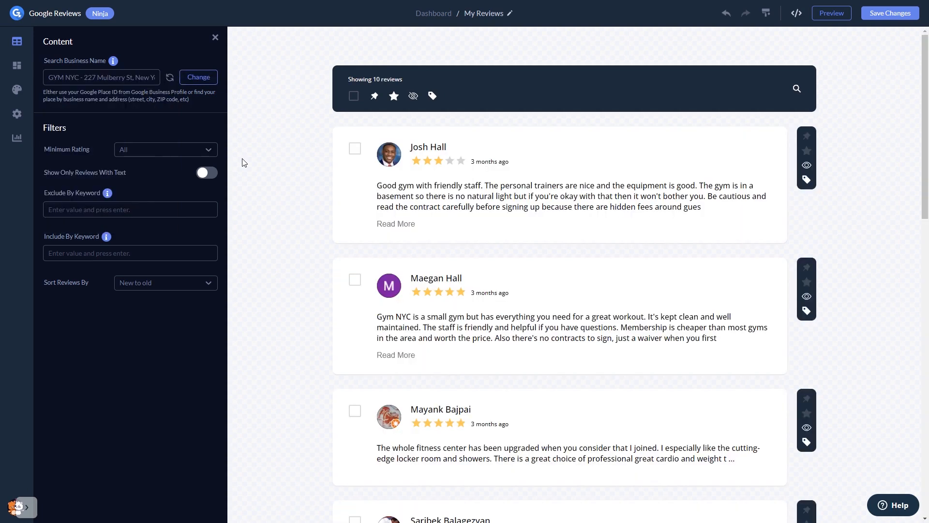
{"action": "mouse_move", "coordinate": [212, 153]}
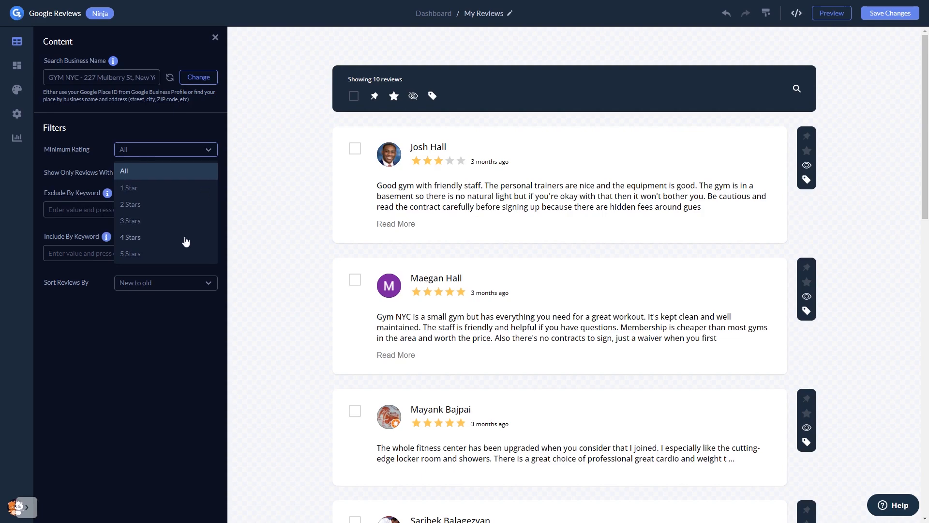
Set the Minimum Rating filter to 4 Stars, narrowing the reviews to 8.
{"action": "left_click", "coordinate": [130, 237]}
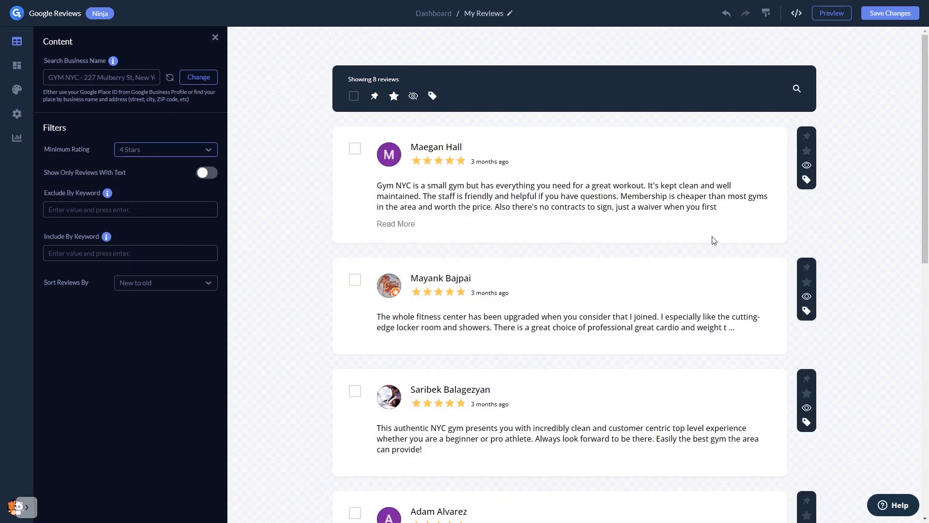
{"action": "mouse_move", "coordinate": [807, 138]}
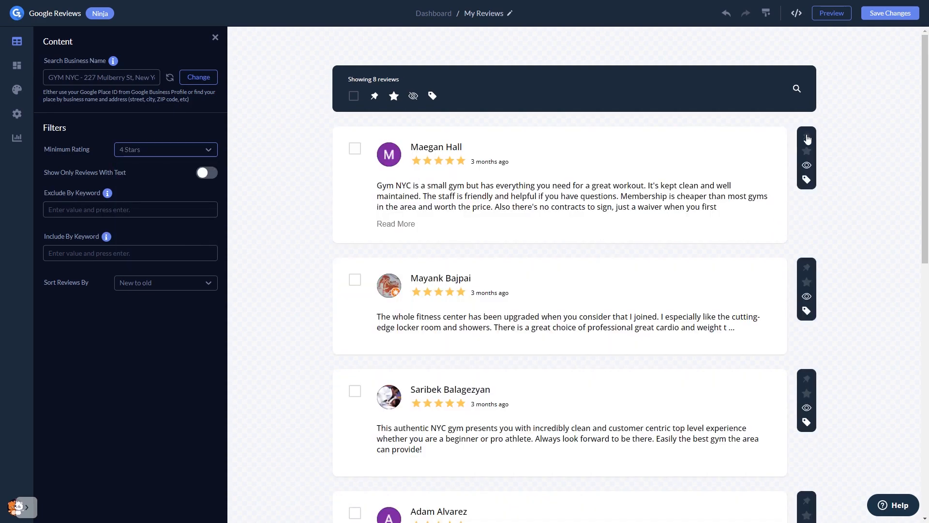
{"action": "mouse_move", "coordinate": [805, 284]}
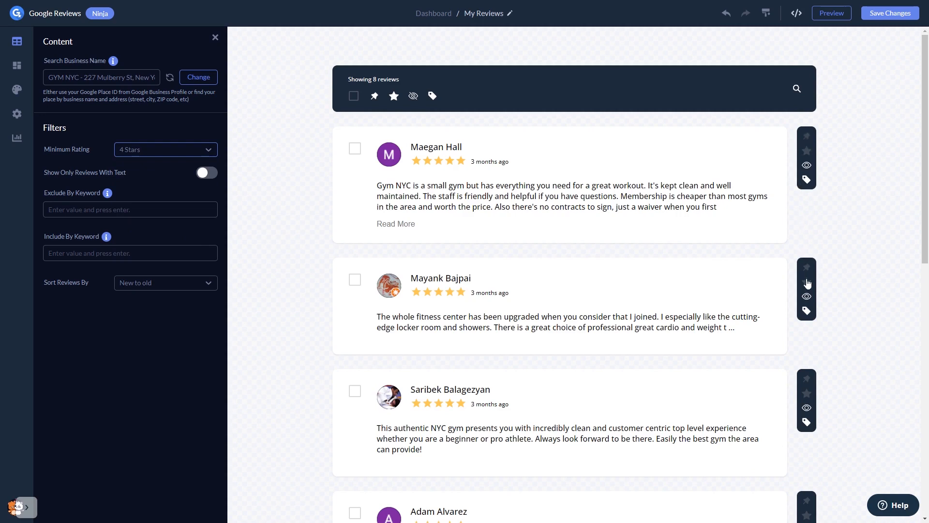
{"action": "mouse_move", "coordinate": [807, 312]}
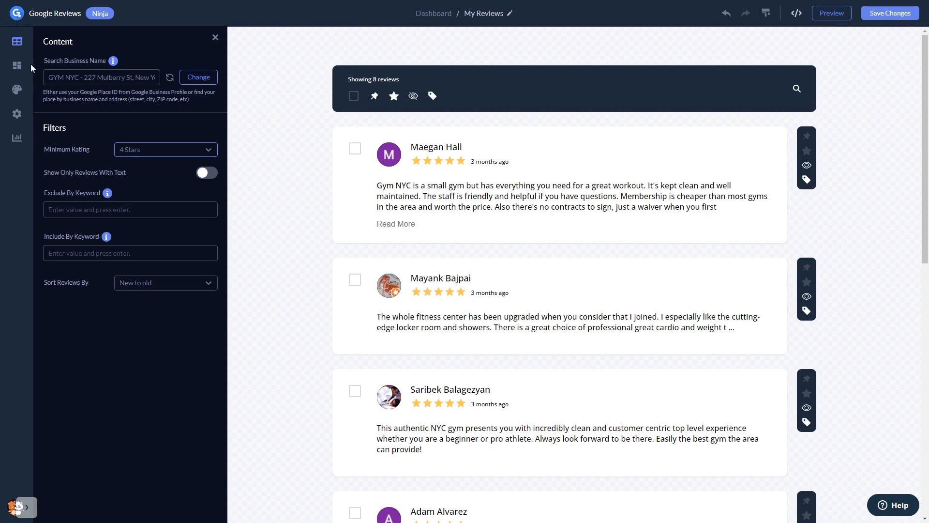
Choose a single-column list layout with speech-bubble reviews and the dark navy skin.
{"action": "left_click", "coordinate": [17, 66]}
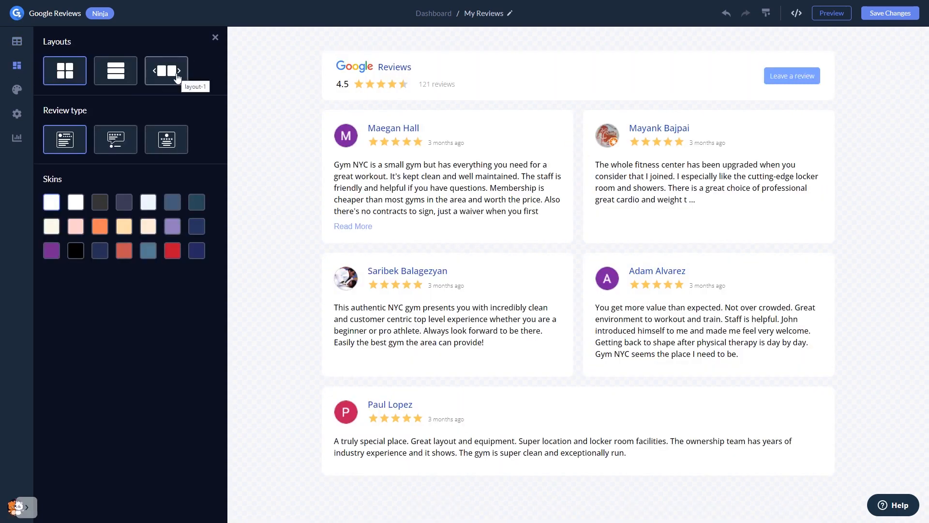
{"action": "left_click", "coordinate": [166, 71]}
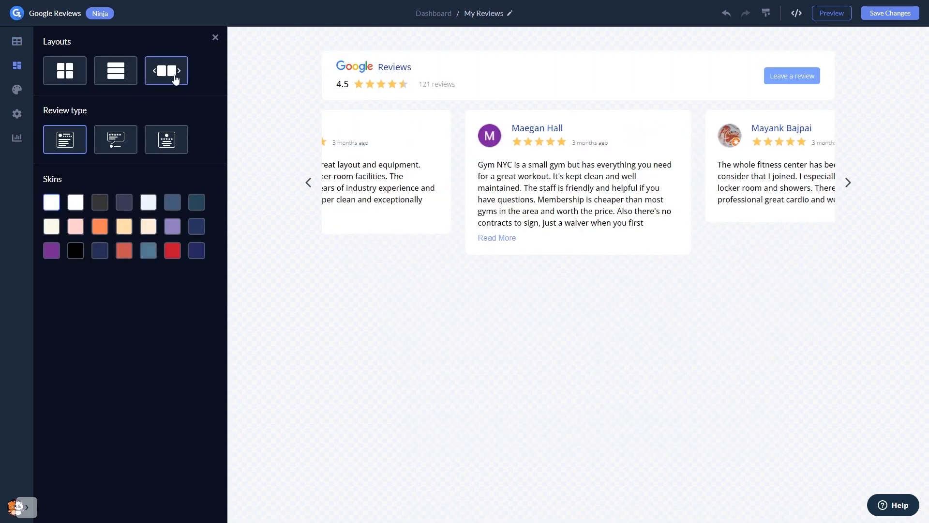
{"action": "left_click", "coordinate": [115, 71]}
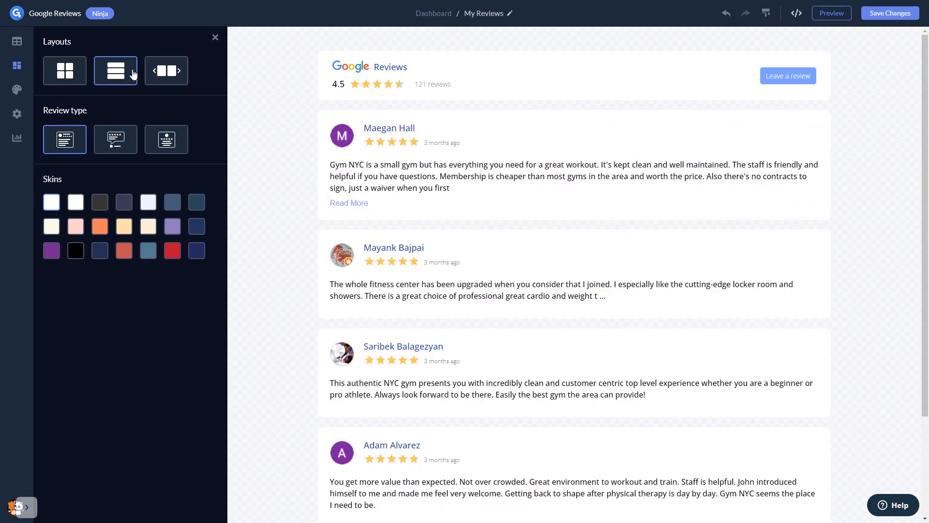
{"action": "mouse_move", "coordinate": [115, 139]}
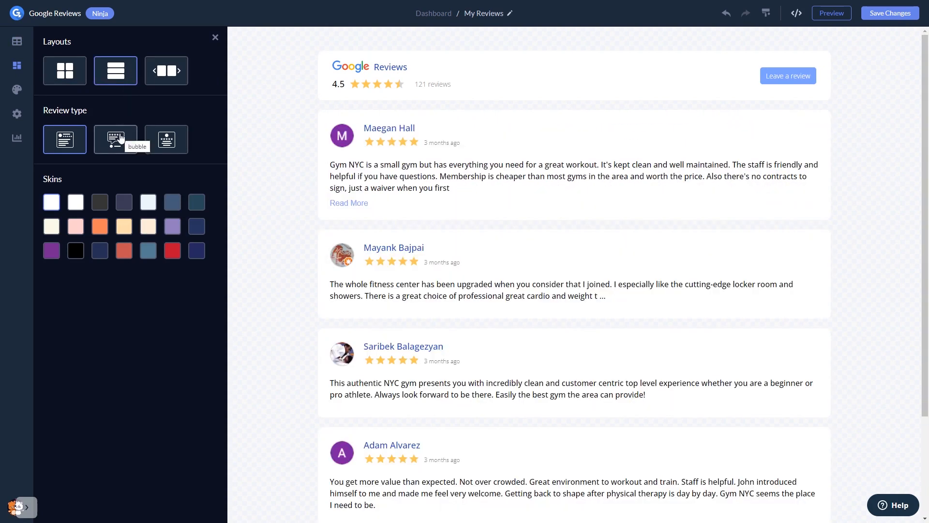
{"action": "left_click", "coordinate": [166, 140]}
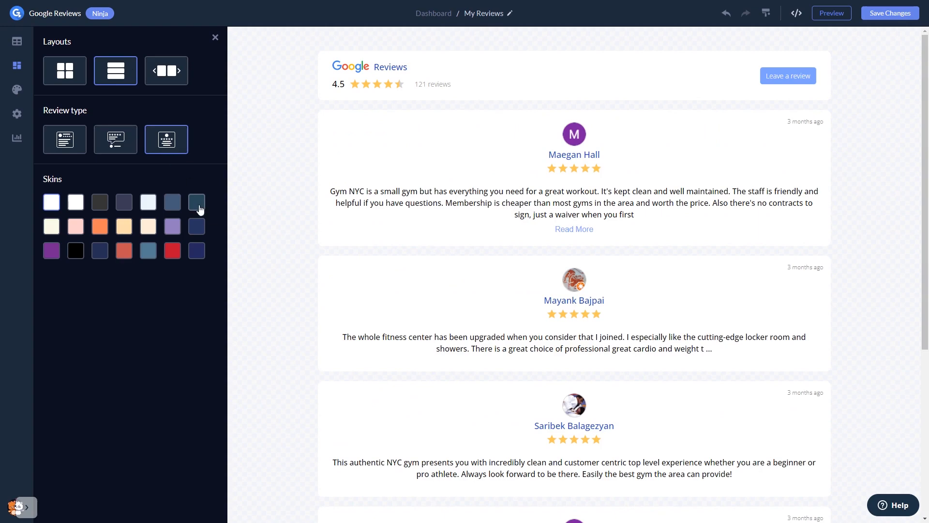
{"action": "left_click", "coordinate": [172, 202]}
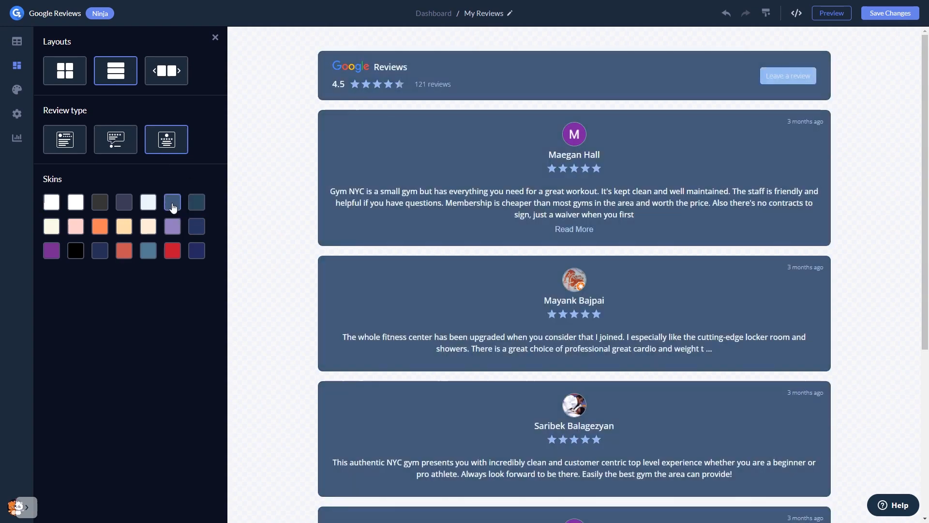
{"action": "left_click", "coordinate": [123, 202]}
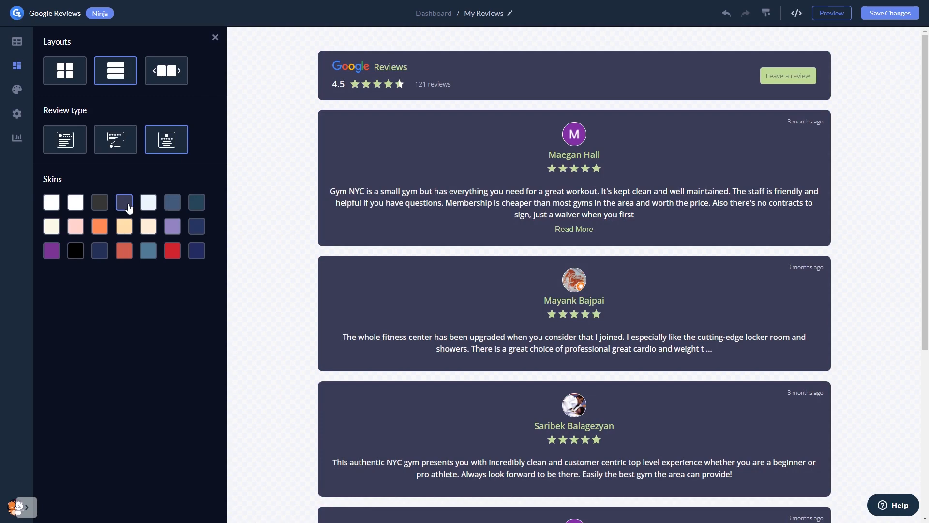
{"action": "mouse_move", "coordinate": [17, 89]}
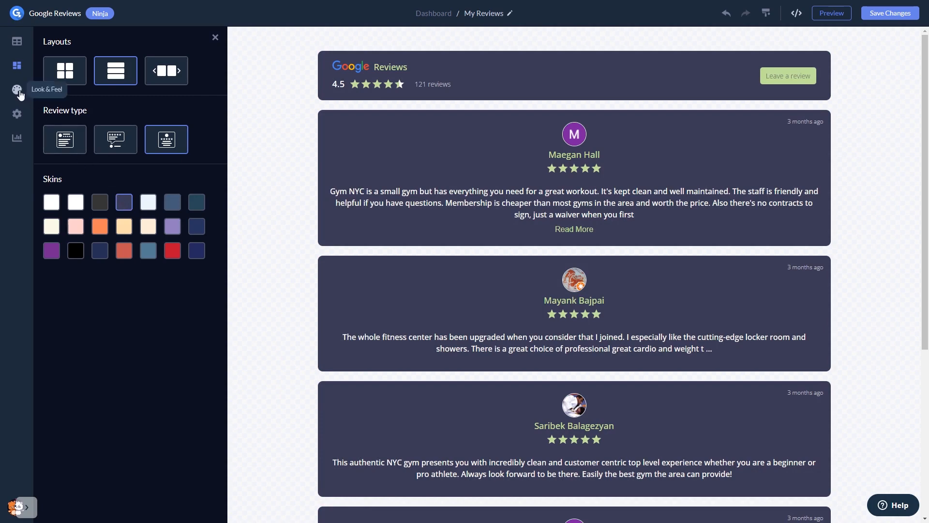
Open the Look & Feel panel, then the Visibility settings with all elements on.
{"action": "left_click", "coordinate": [18, 89]}
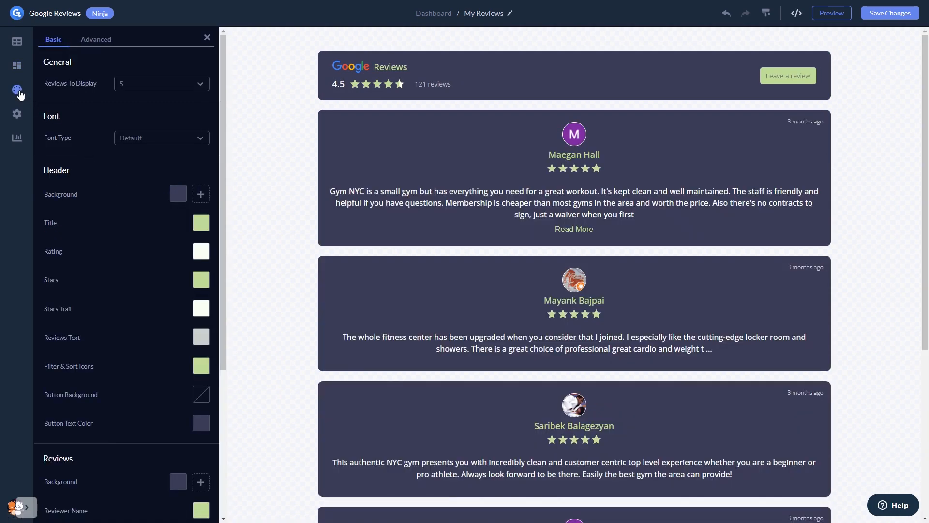
{"action": "left_click", "coordinate": [16, 113]}
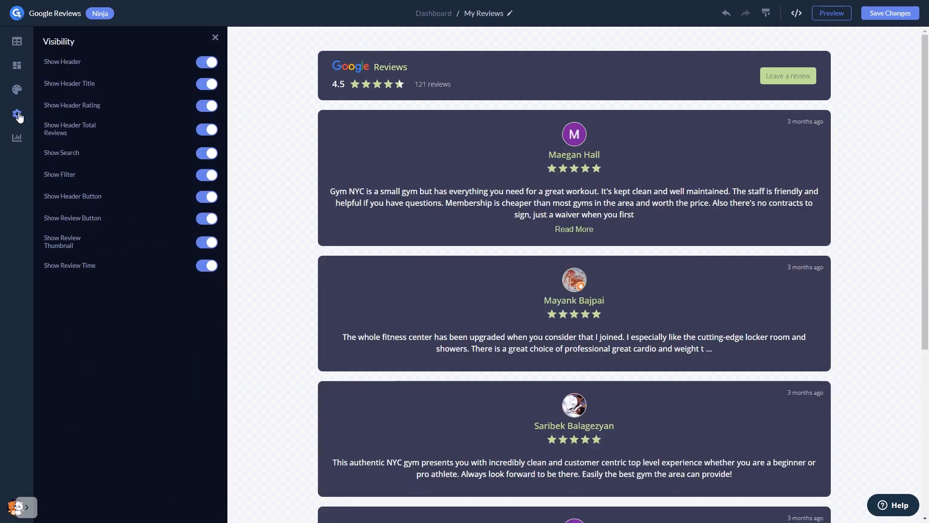
{"action": "mouse_move", "coordinate": [398, 223]}
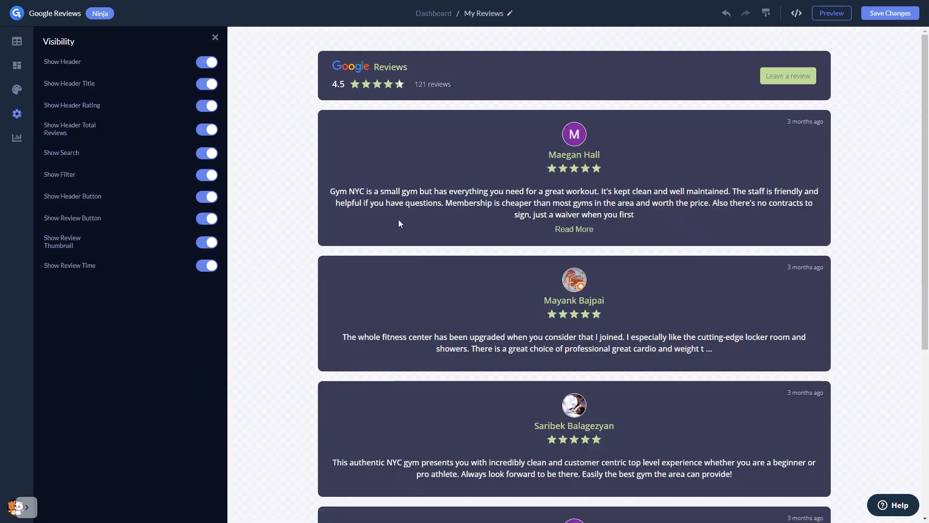
{"action": "mouse_move", "coordinate": [889, 13]}
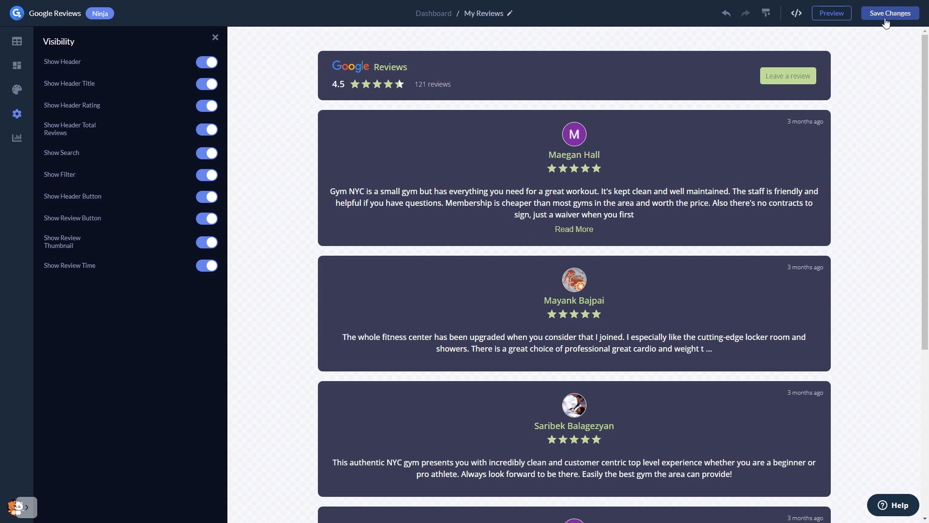
{"action": "mouse_move", "coordinate": [432, 13]}
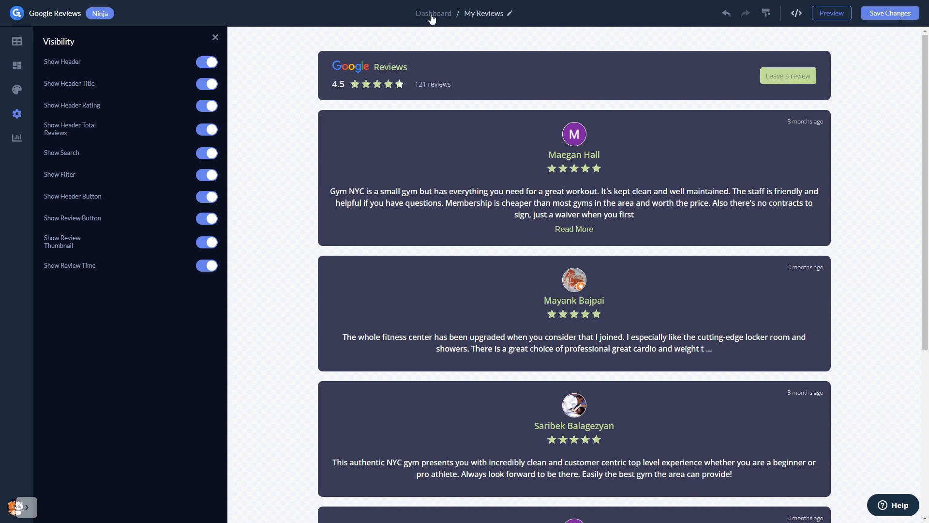
{"action": "mouse_move", "coordinate": [433, 13]}
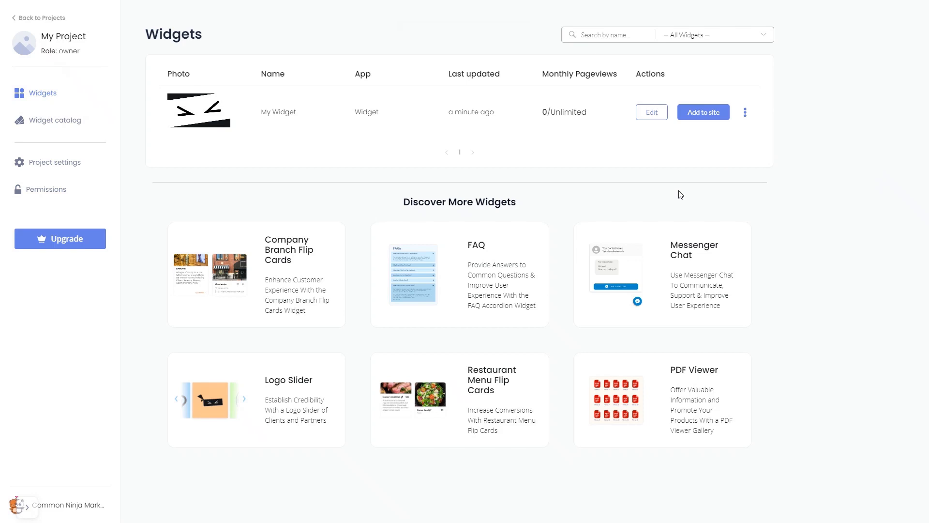
{"action": "mouse_move", "coordinate": [702, 111]}
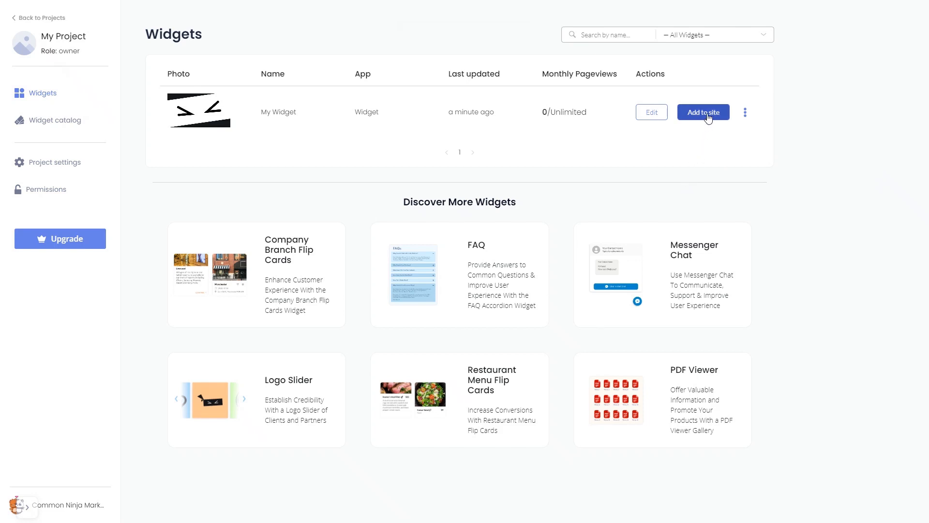
Copy My Widget's installation code via Add to site and close the dialog.
{"action": "left_click", "coordinate": [703, 112]}
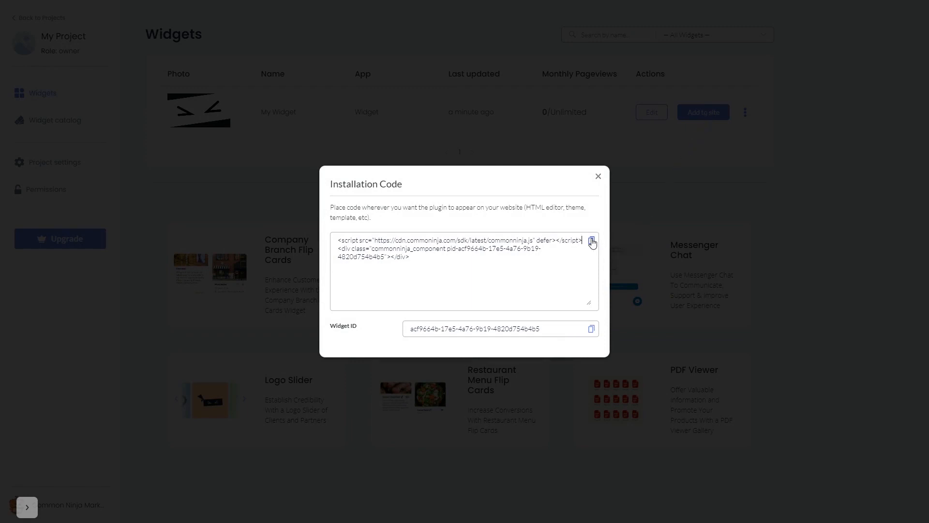
{"action": "mouse_move", "coordinate": [598, 231]}
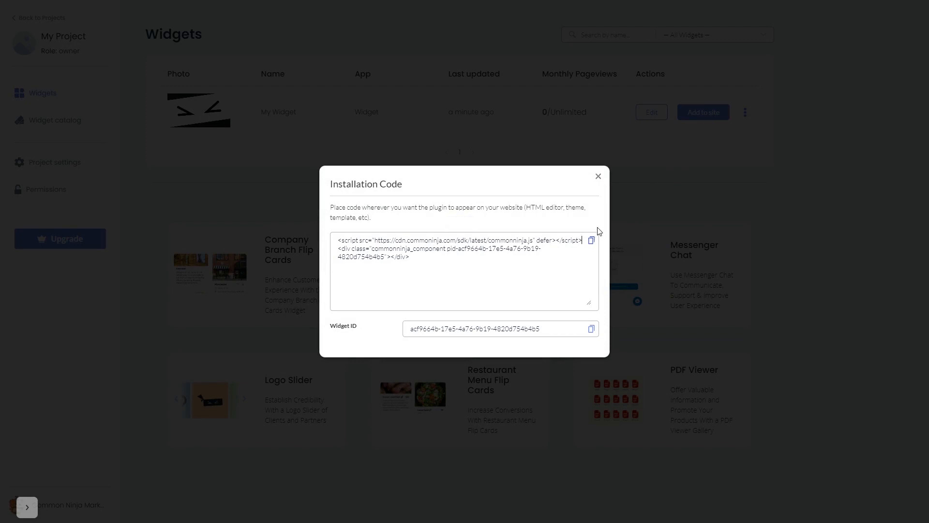
{"action": "mouse_move", "coordinate": [599, 179]}
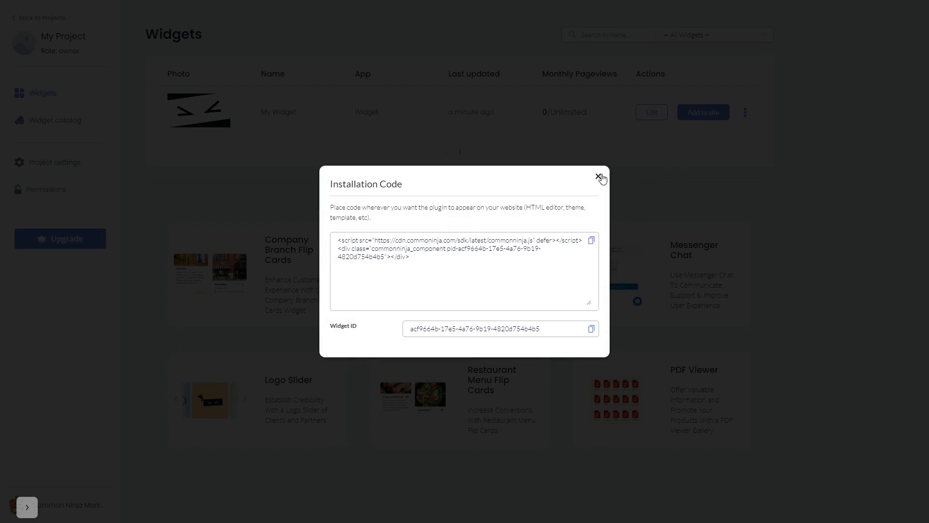
{"action": "left_click", "coordinate": [601, 179]}
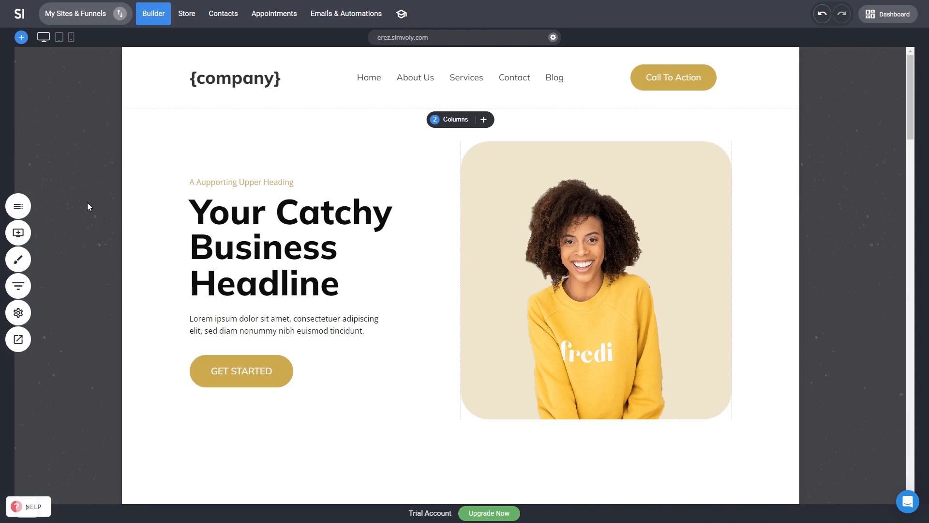
{"action": "mouse_move", "coordinate": [18, 232]}
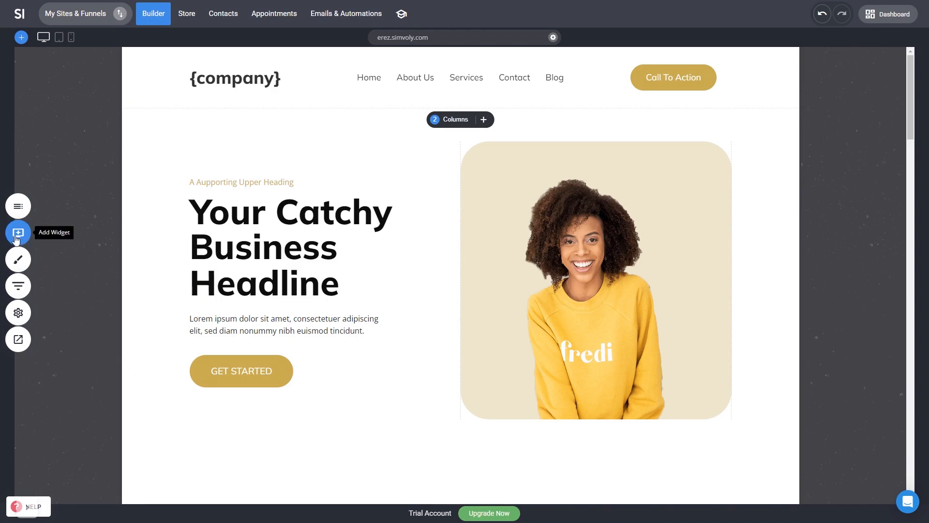
Add a Custom Code element from the elements list below the hero section.
{"action": "left_click", "coordinate": [18, 233]}
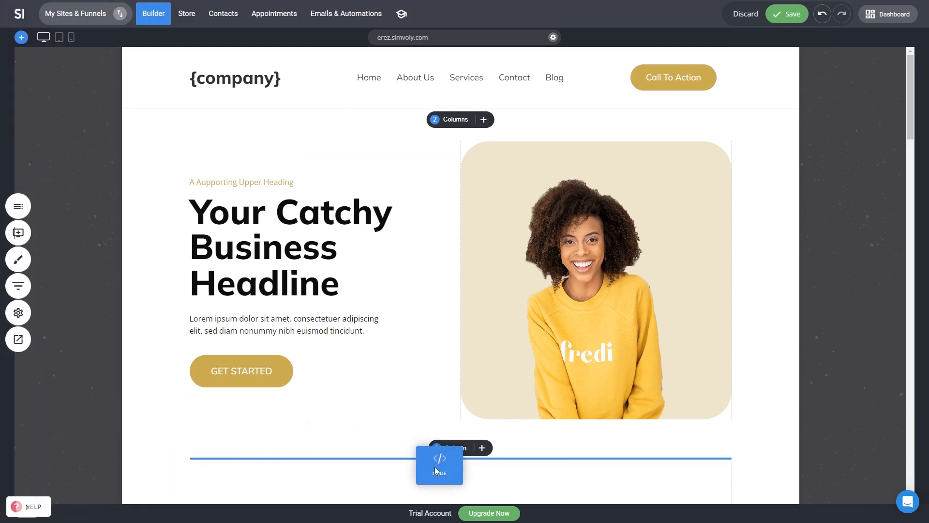
Paste the widget installation code into the Source Code editor and save the page.
{"action": "left_click", "coordinate": [439, 464]}
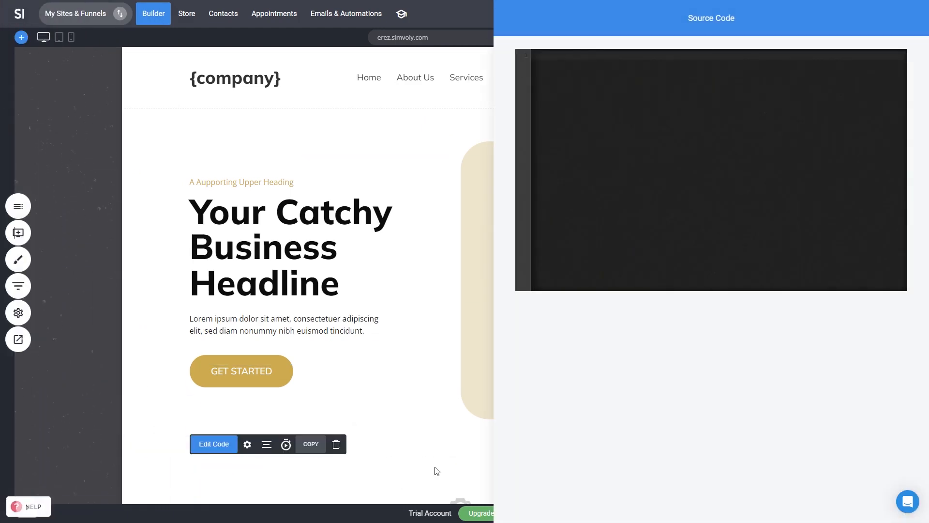
{"action": "mouse_move", "coordinate": [604, 87]}
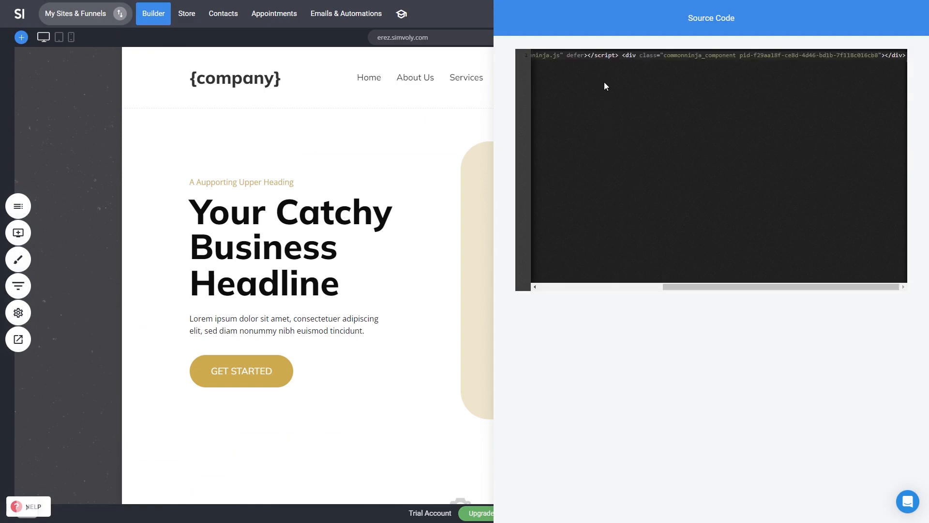
{"action": "mouse_move", "coordinate": [153, 142]}
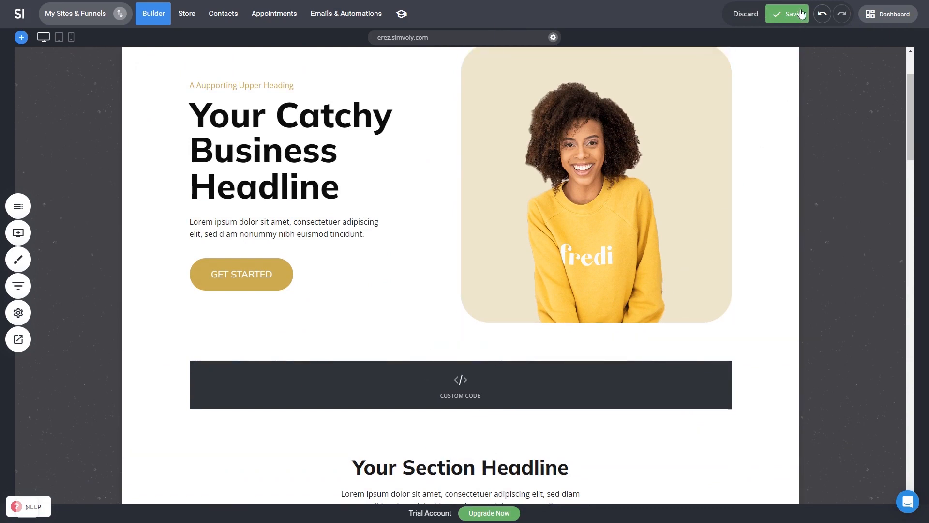
{"action": "left_click", "coordinate": [787, 13]}
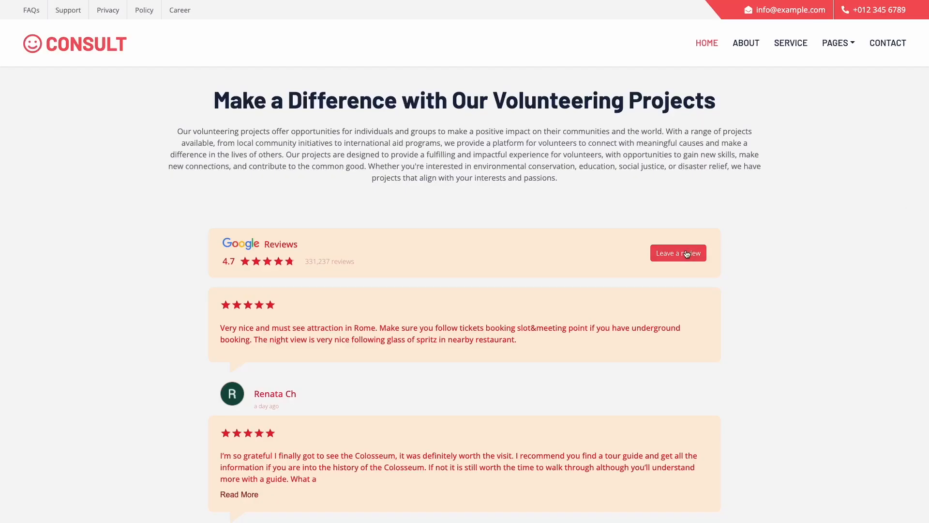
{"action": "mouse_move", "coordinate": [743, 262]}
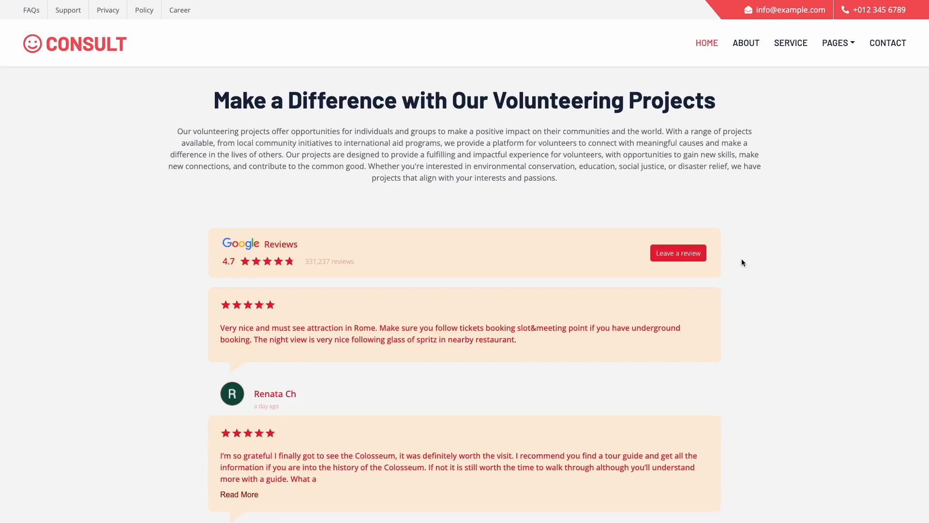